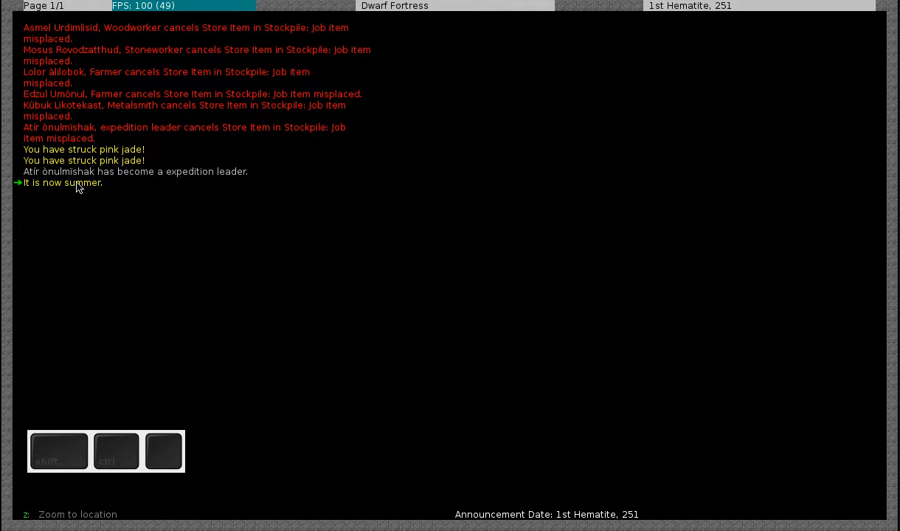
Dismiss announcements, review the seven-citizen list, and inspect a loamy sand cavern floor tile
key("Tab")
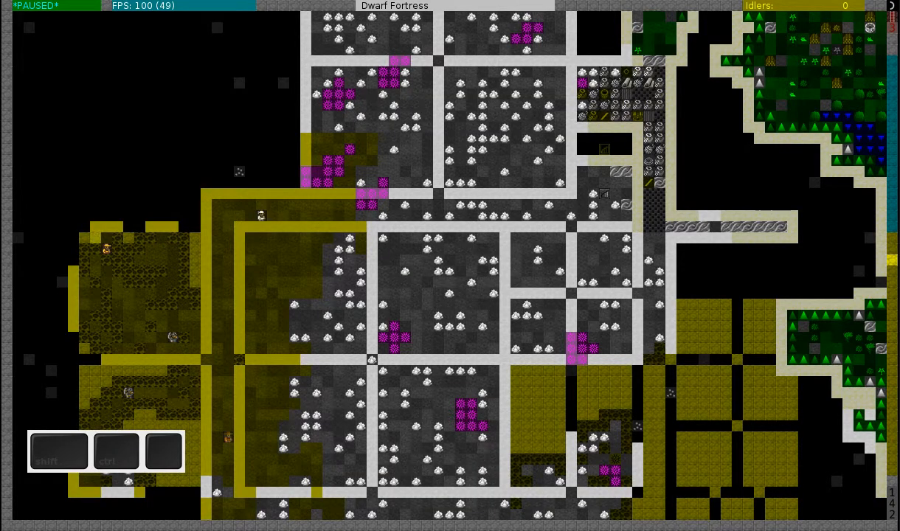
scroll("down", 3)
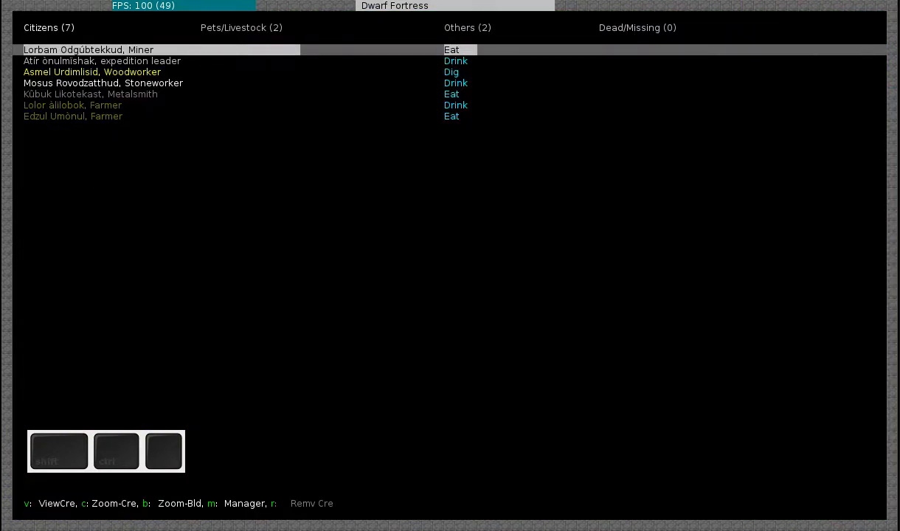
key("down")
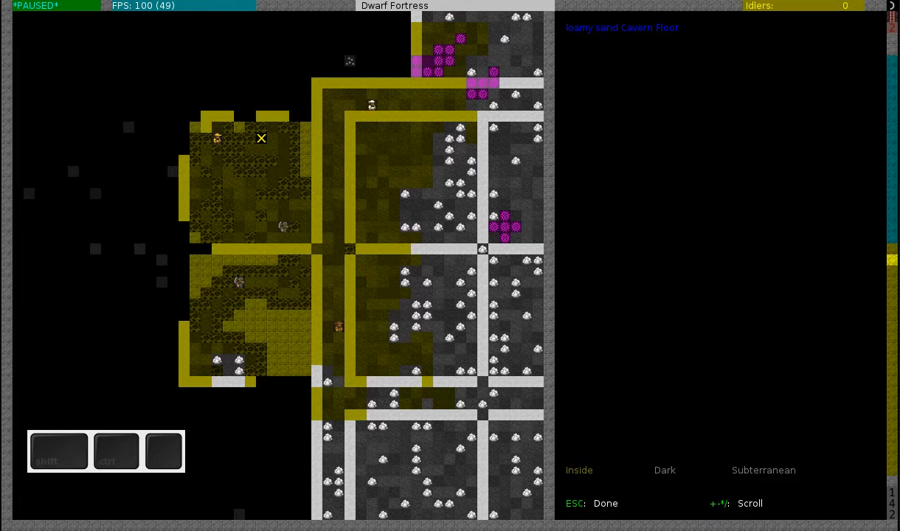
Unpause and watch surface and underground levels while miners finish the soil-floored chambers
key("down")
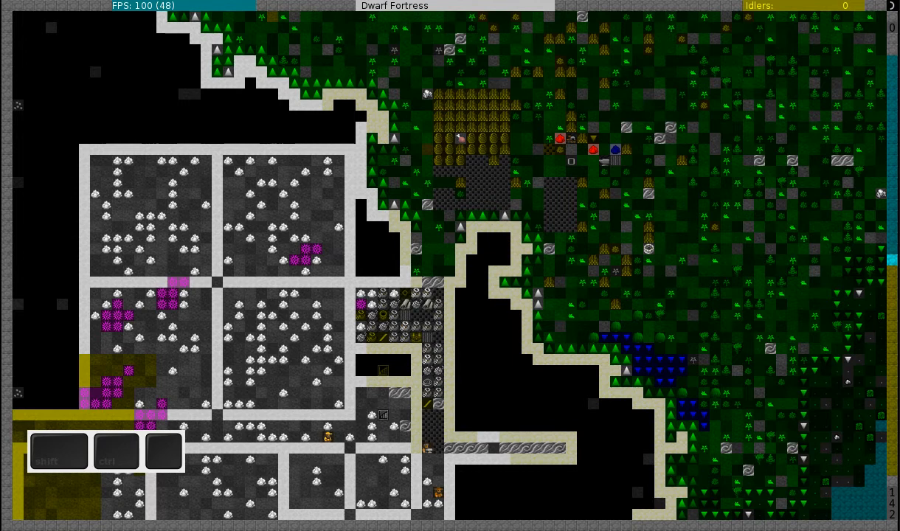
scroll("up", 3)
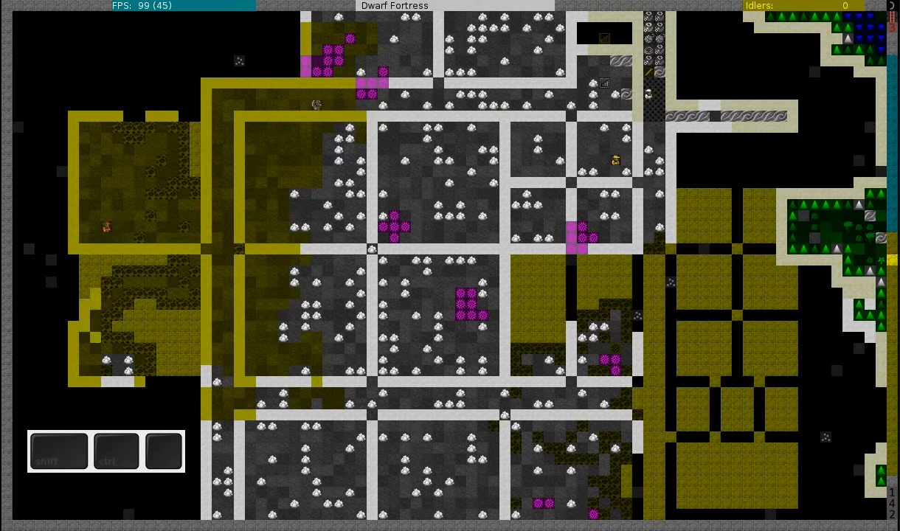
scroll("down", 3)
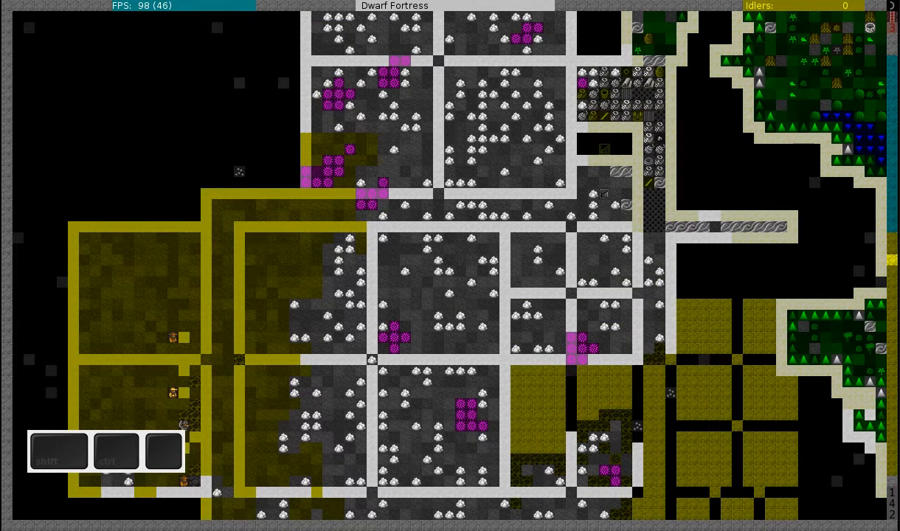
Place a 5x5 square farm plot in the upper western chamber's top-left corner
key("space")
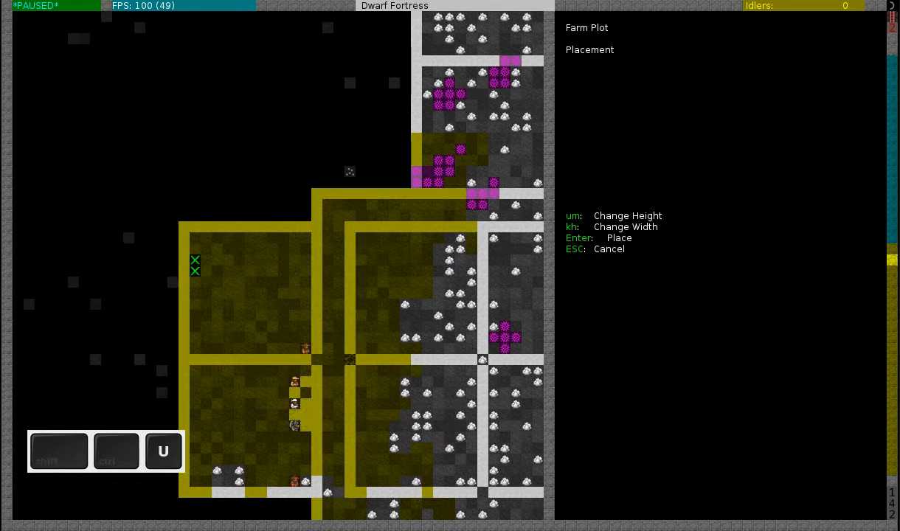
key("u")
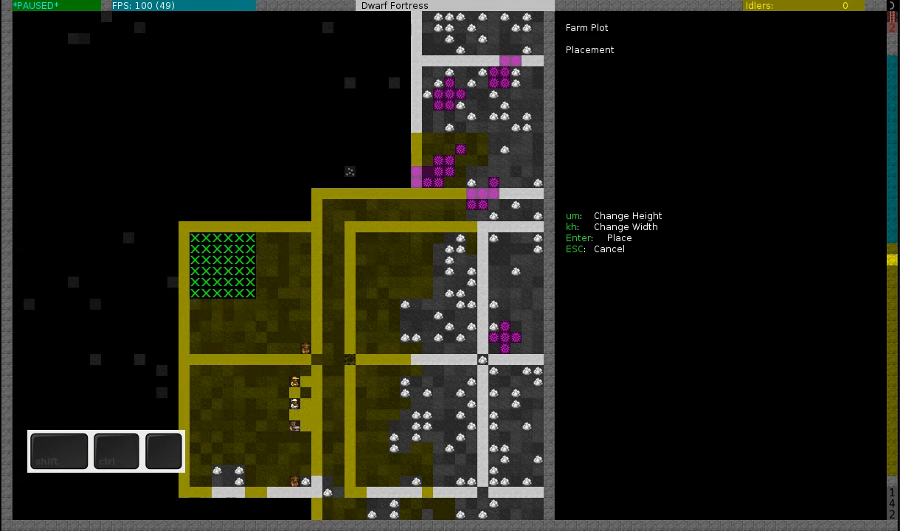
key("h")
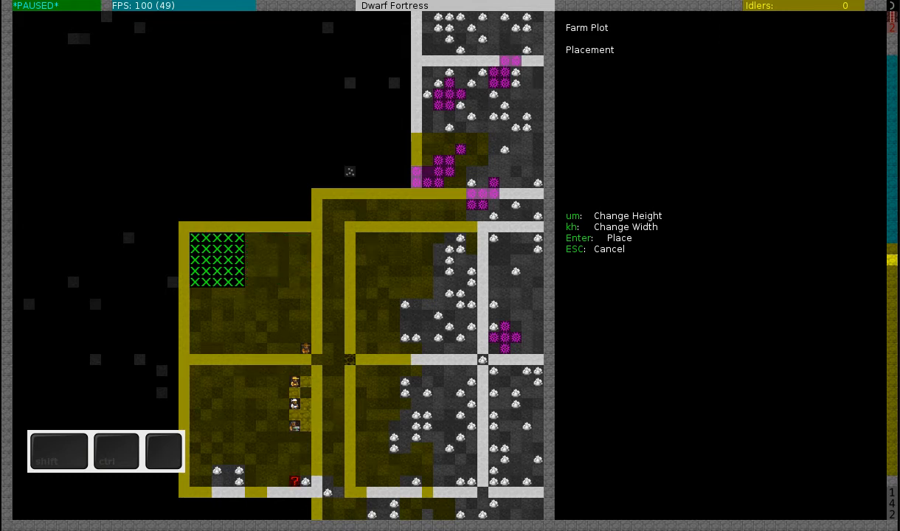
key("Escape")
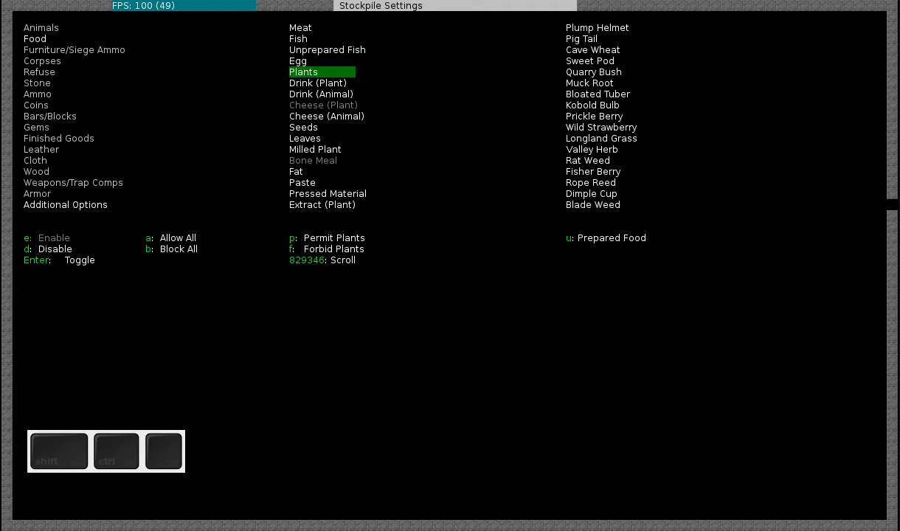
Show the Plants category of the food stockpile settings
left_click(303, 126)
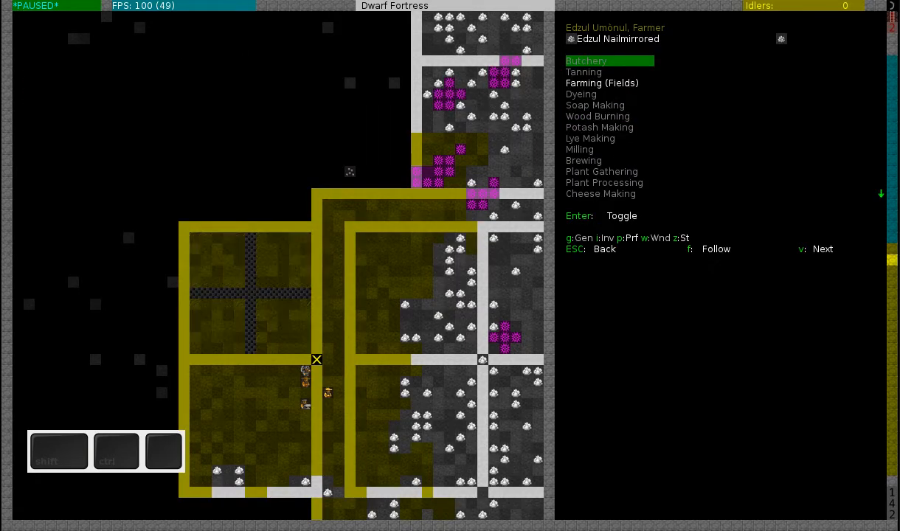
Toggle the farmer's Food Hauling labor and let the four farm plots be built
scroll("down", 3)
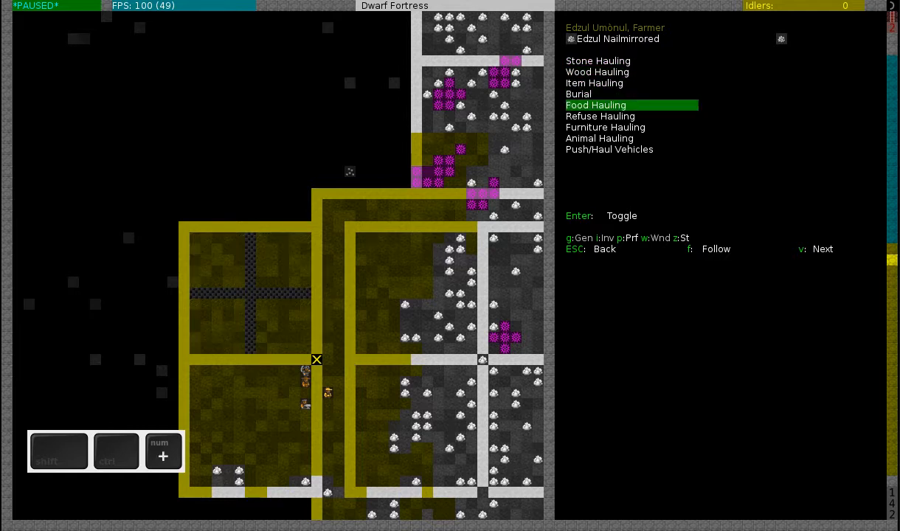
key("down")
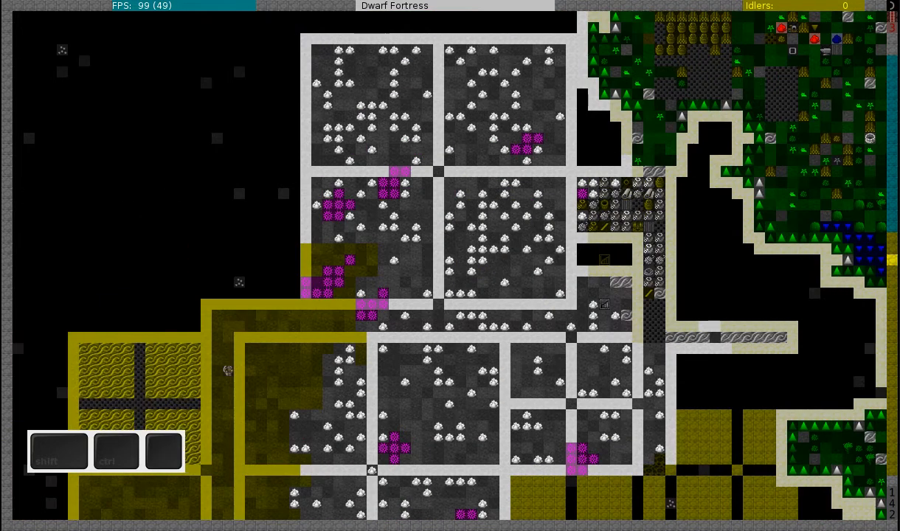
Scroll the citizen list down to the Stoneworker
scroll("down", 3)
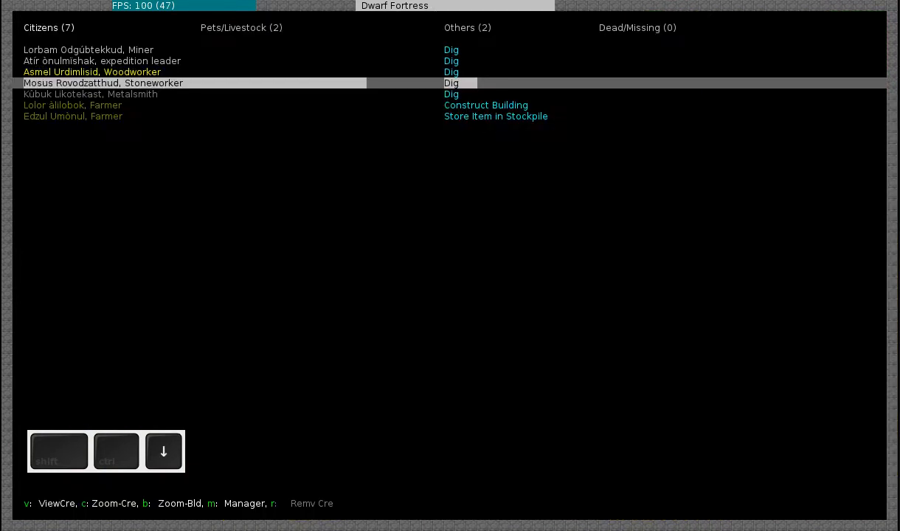
key("Down")
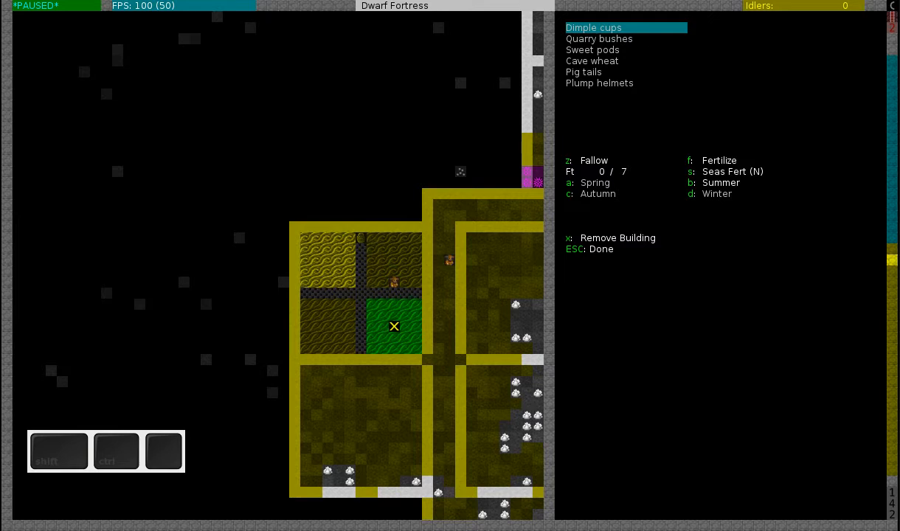
Plant Dimple cups in the lower-right plot and set the spring crop to the first listed plant
key("down")
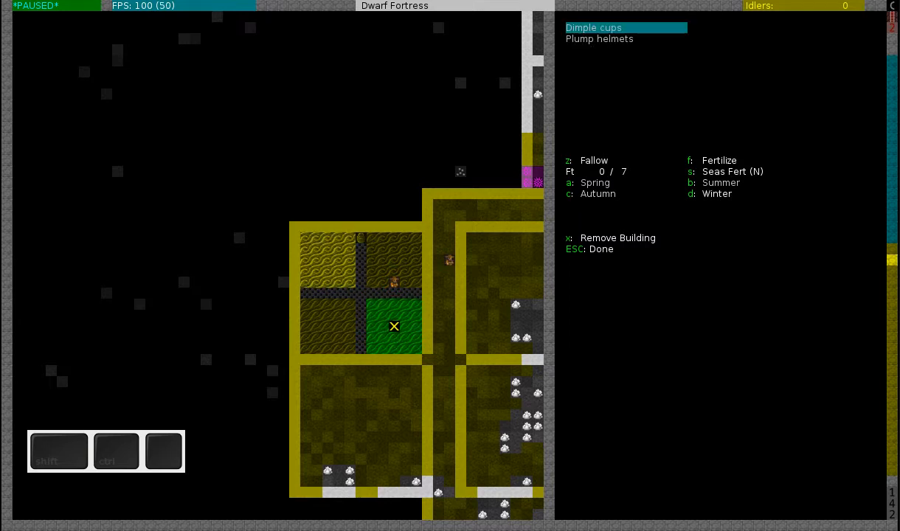
key("down")
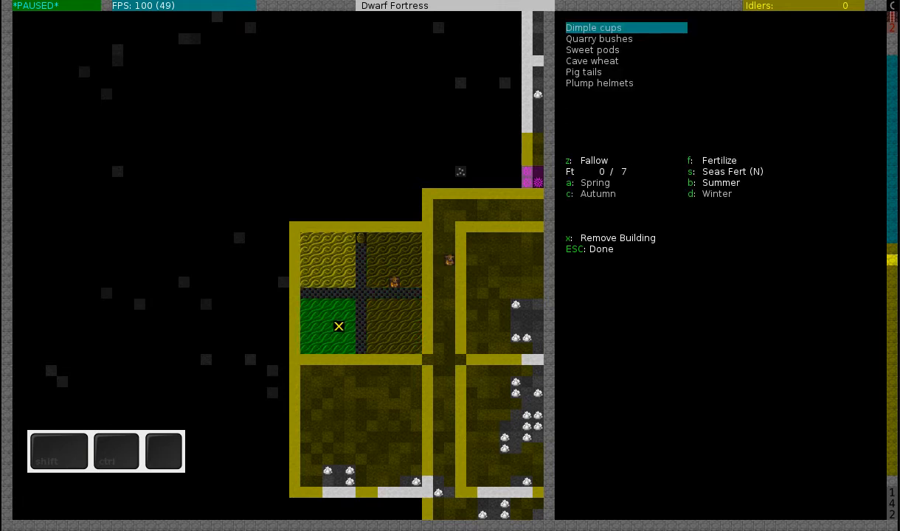
key("a")
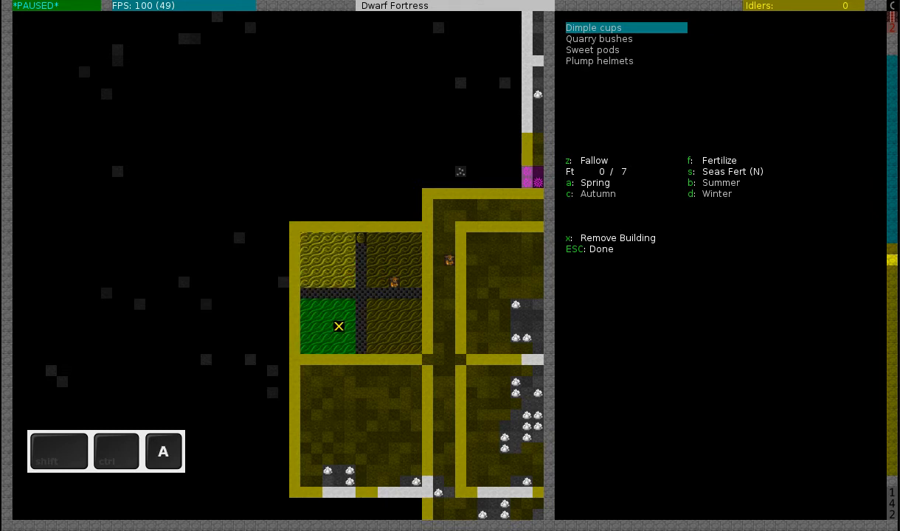
key("Down")
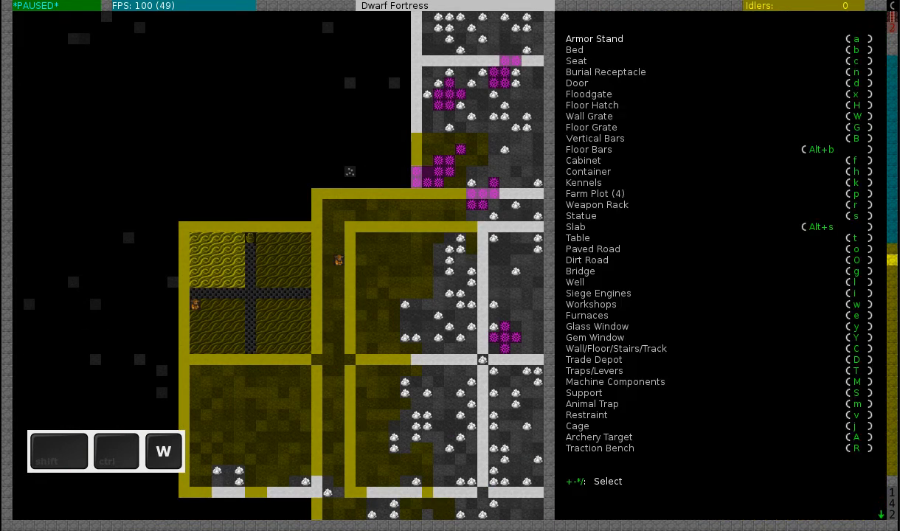
Build a Still in the room just east of the farm plots
key("w")
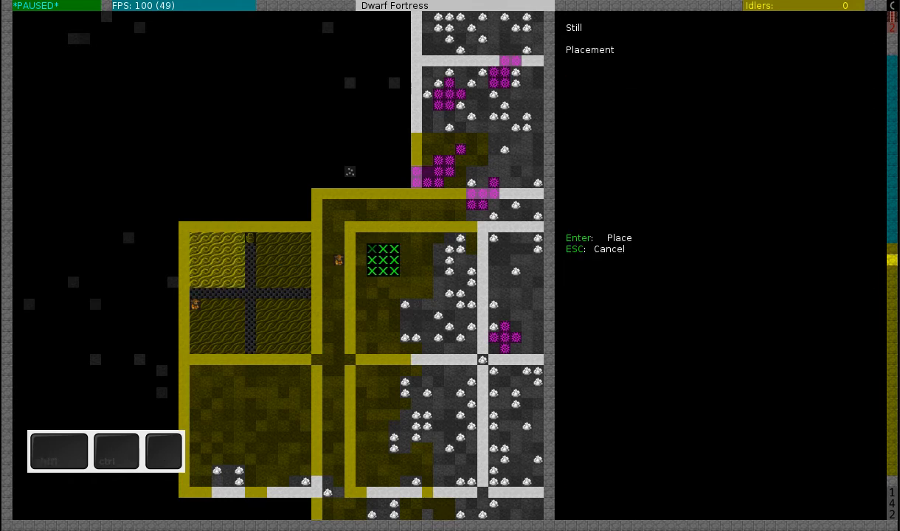
key("shift")
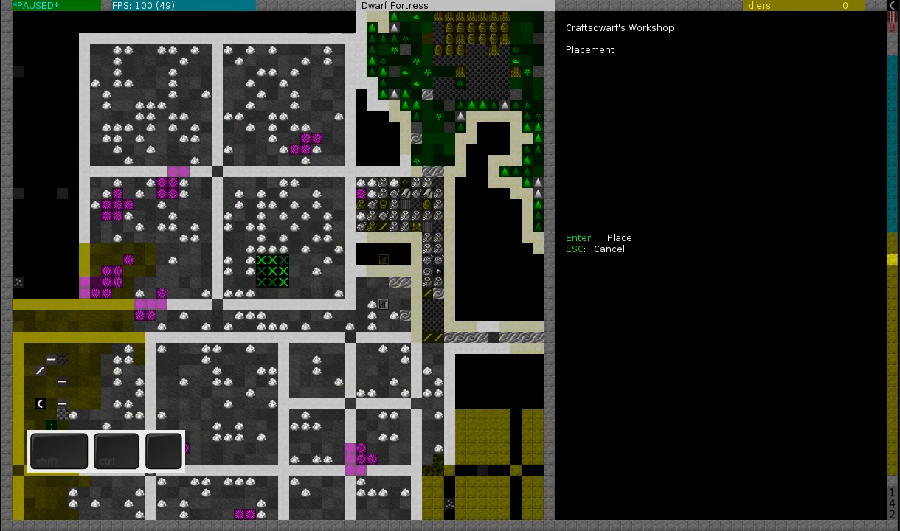
Place the Craftsdwarf's Workshop in a stone room
key("Return")
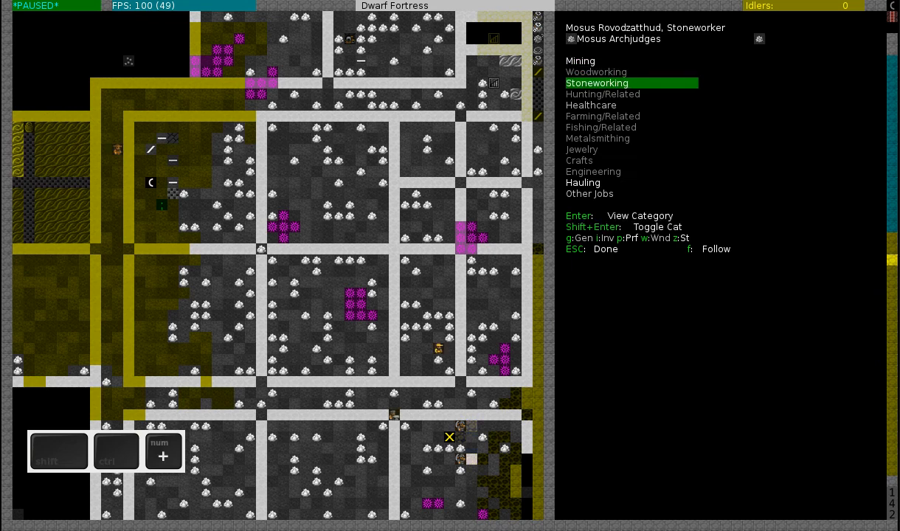
Enable the Crafts labor for stoneworker Mosus Rovodzatthud
key("down")
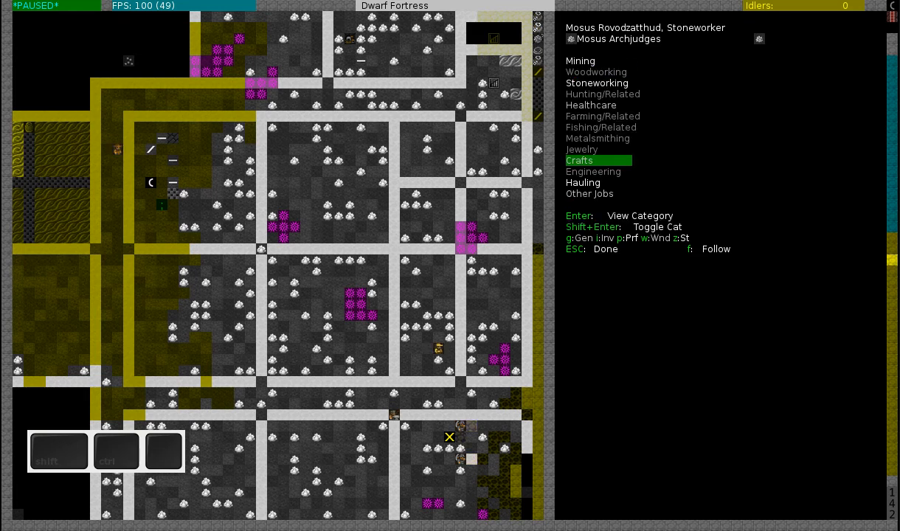
key("up")
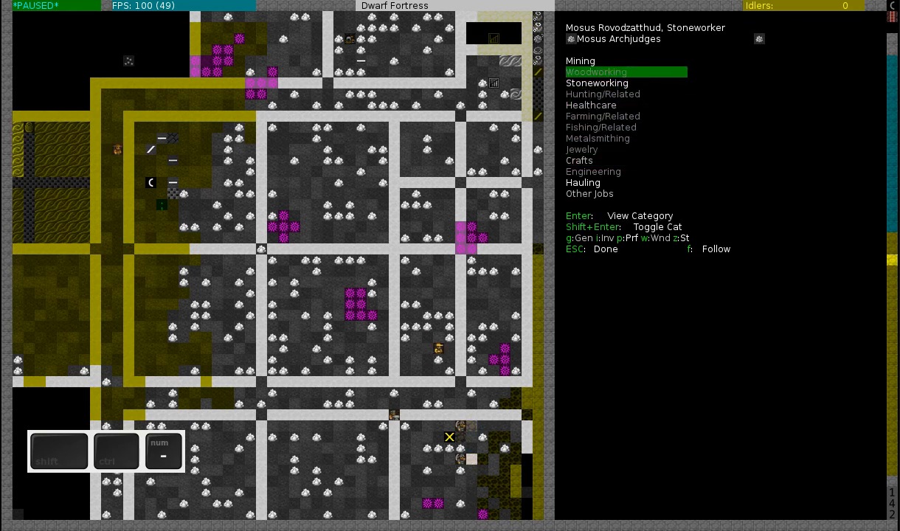
key("up")
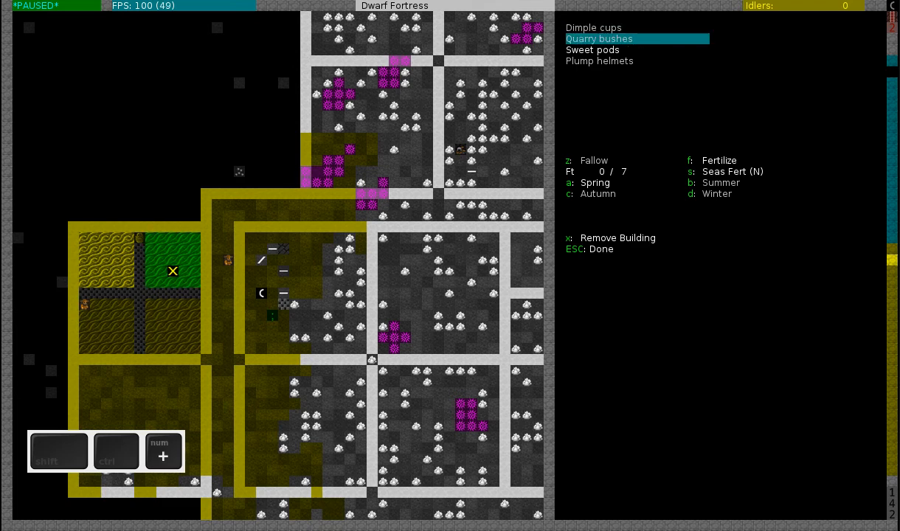
Highlight Sweet pods as the crop for the upper-right underground farm plot
key("Down")
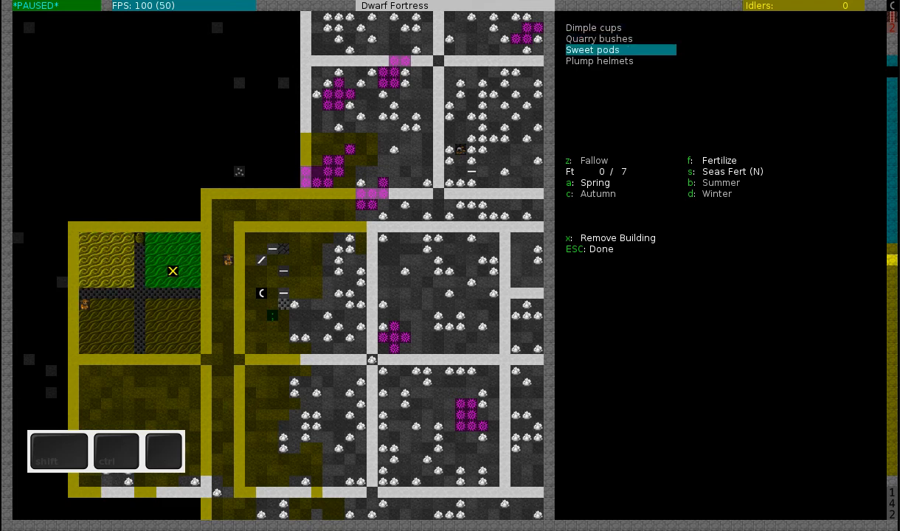